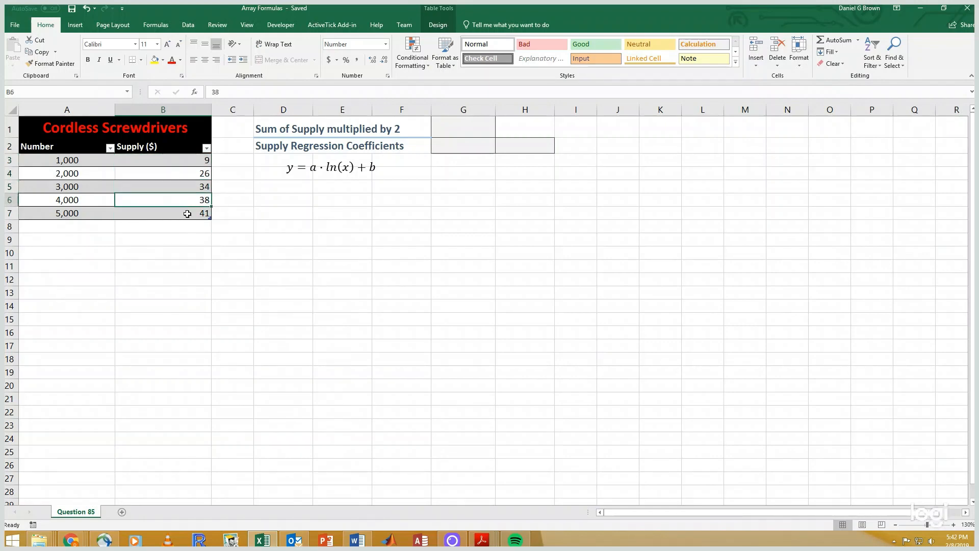
Fill J3:J7 with Supply doubled (18 to 82) and total them in J2 with =SUM.
{"action": "left_click", "coordinate": [162, 213]}
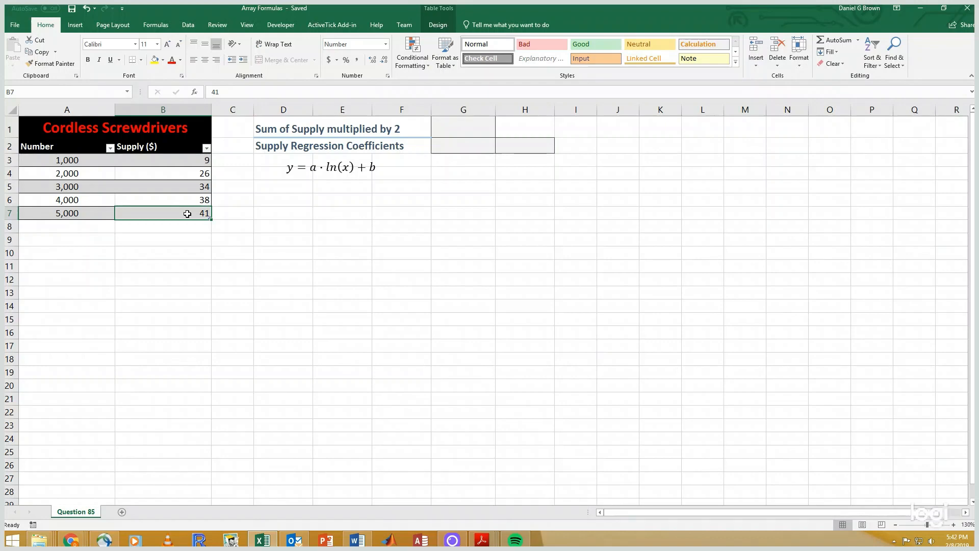
{"action": "mouse_move", "coordinate": [634, 170]}
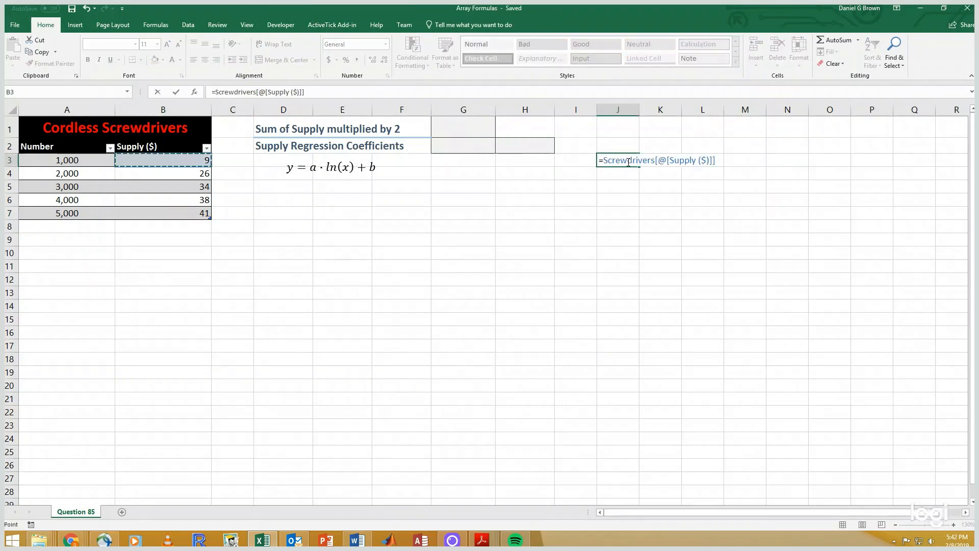
{"action": "type", "text": "*2"}
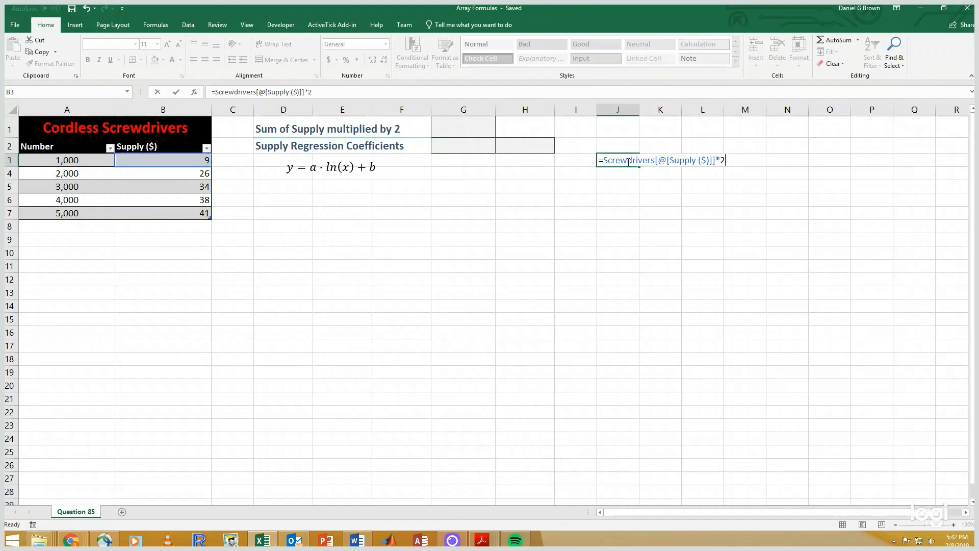
{"action": "key", "text": "enter"}
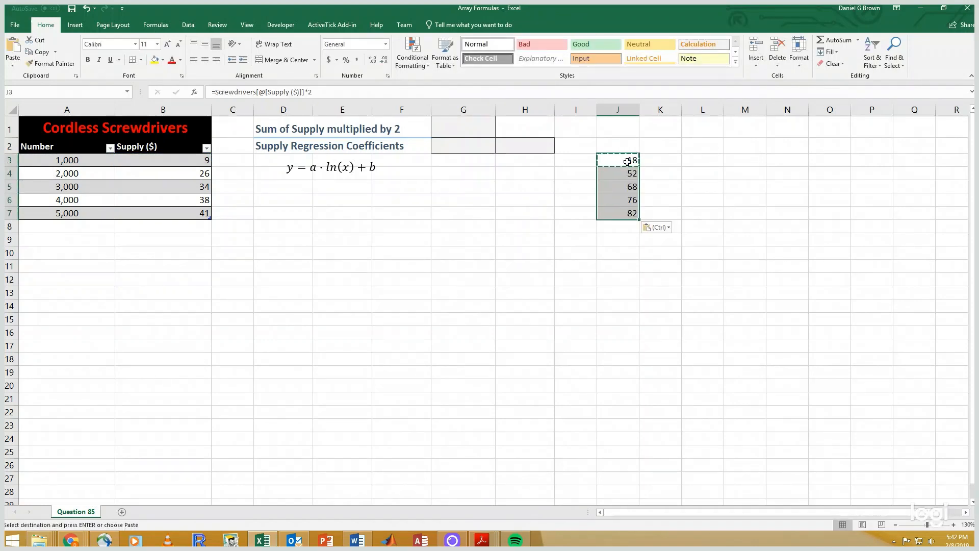
{"action": "mouse_move", "coordinate": [217, 198]}
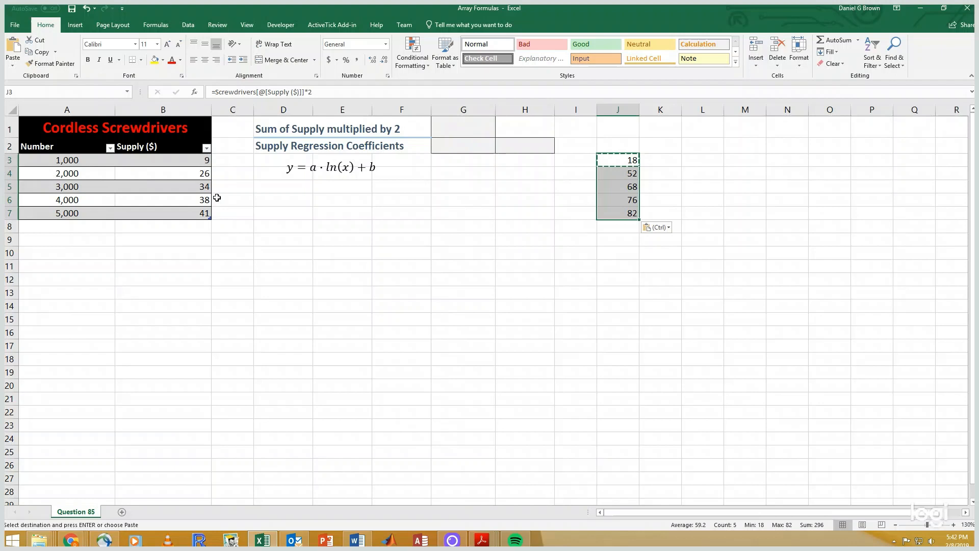
{"action": "left_click", "coordinate": [617, 144]}
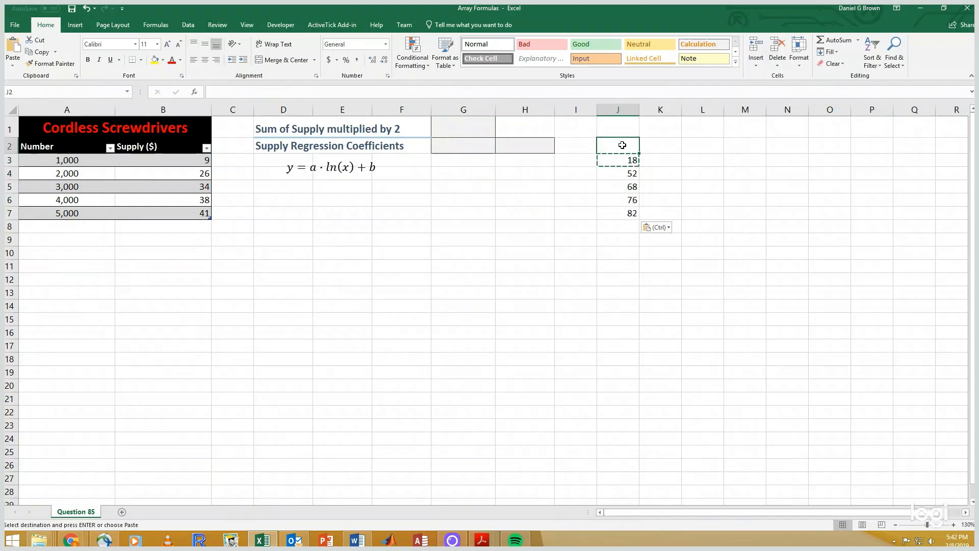
{"action": "type", "text": "=sum(J3"}
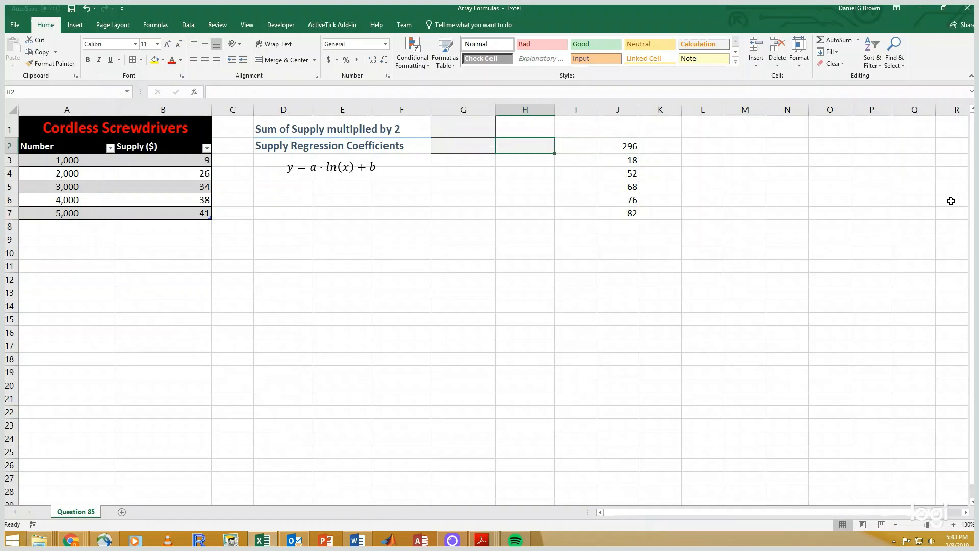
Enter =SUM(Screwdrivers[Supply ($)]*2) in G1 as an array formula returning 296.
{"action": "left_click", "coordinate": [462, 128]}
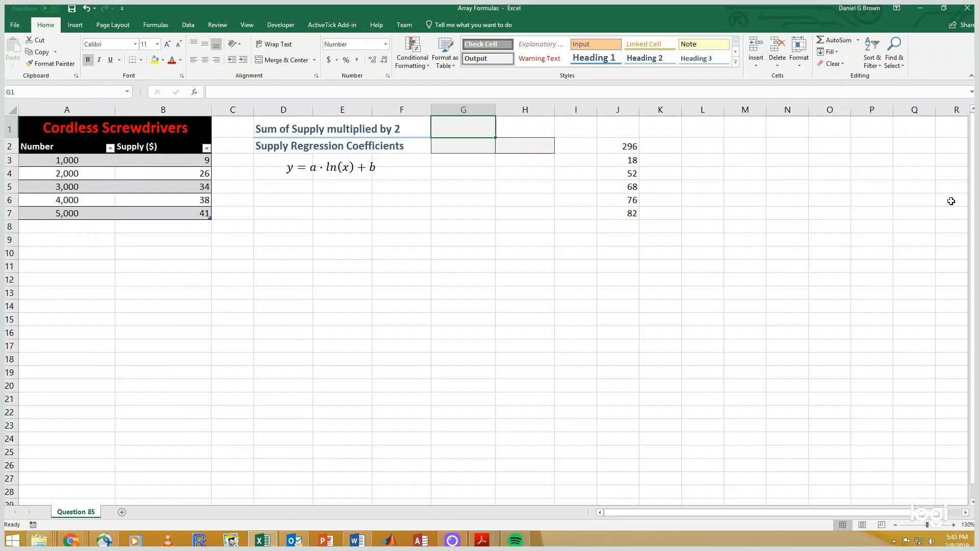
{"action": "type", "text": "=sum(Screwdrivers[Supply ($"}
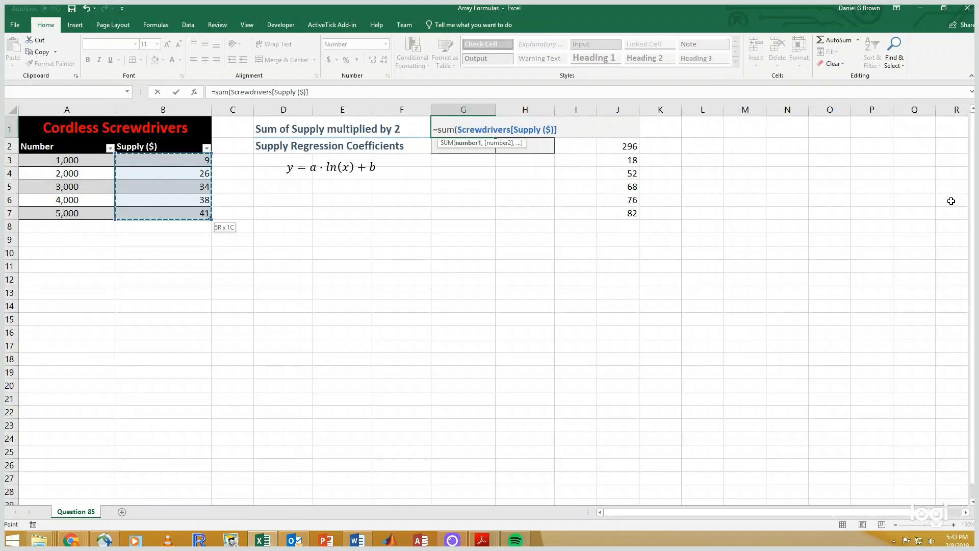
{"action": "type", "text": "*2)"}
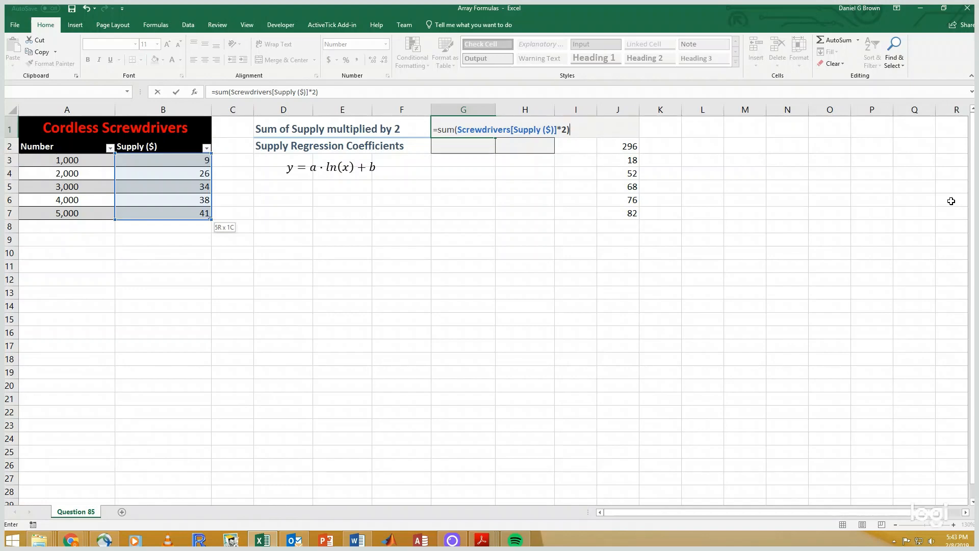
{"action": "key", "text": "enter"}
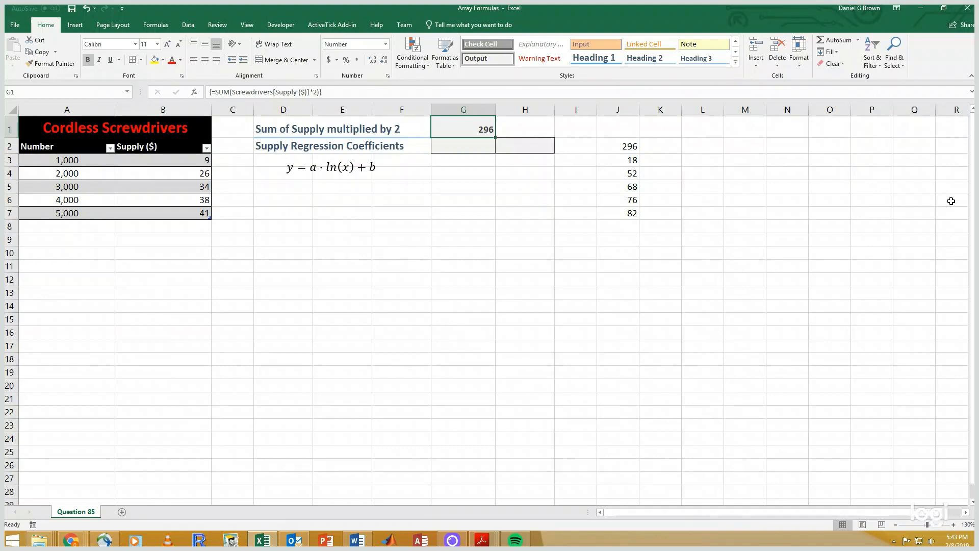
{"action": "mouse_move", "coordinate": [826, 126]}
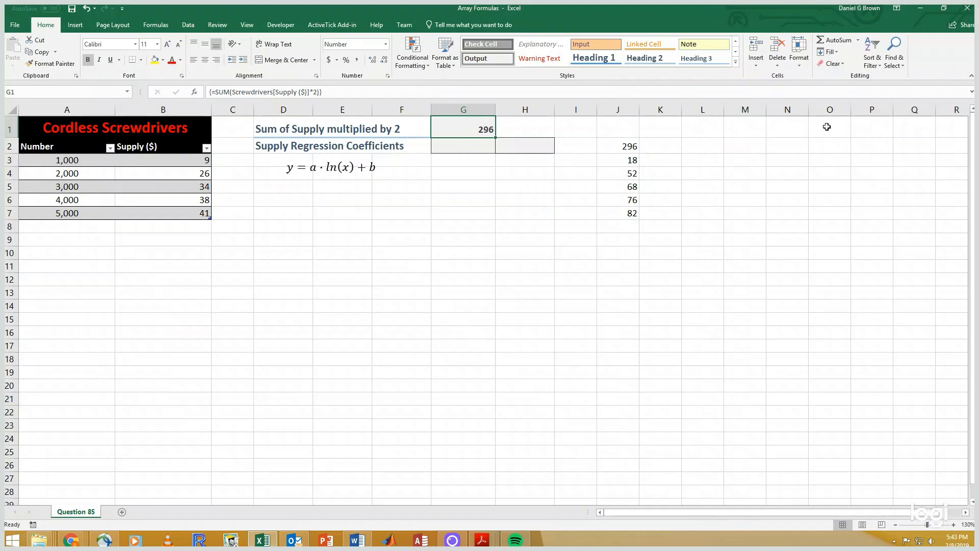
Clear the helper cells J2:J7 holding the doubled values and their total.
{"action": "left_click", "coordinate": [617, 146]}
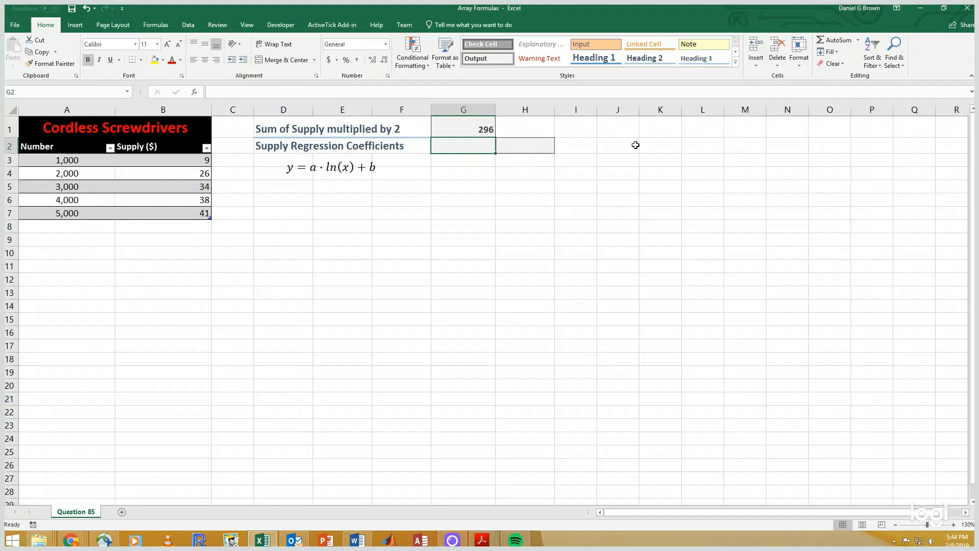
Enter =LINEST(B3:B7,LN(A3:A7)) in G2:H2 as an array formula, giving 20.013 and -127.809.
{"action": "left_click", "coordinate": [525, 146]}
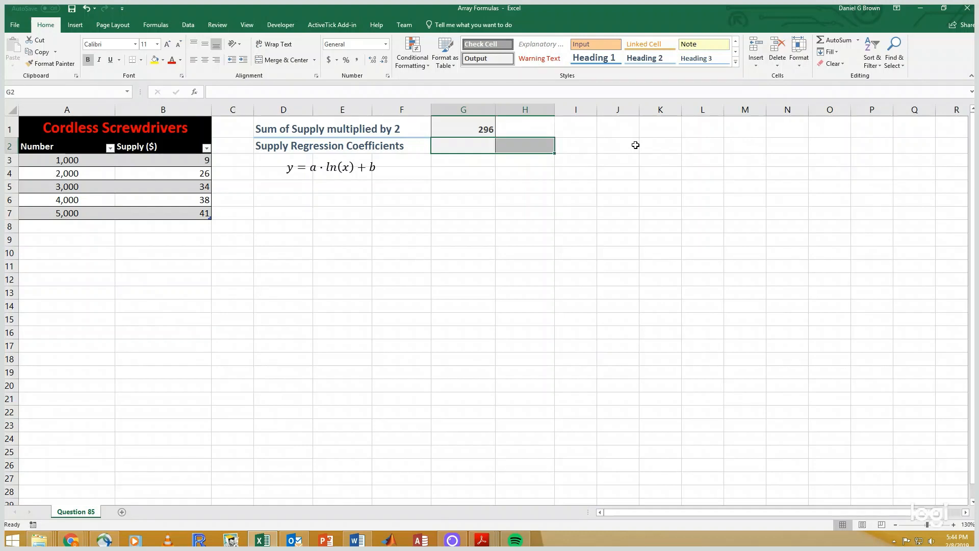
{"action": "type", "text": "=linest"}
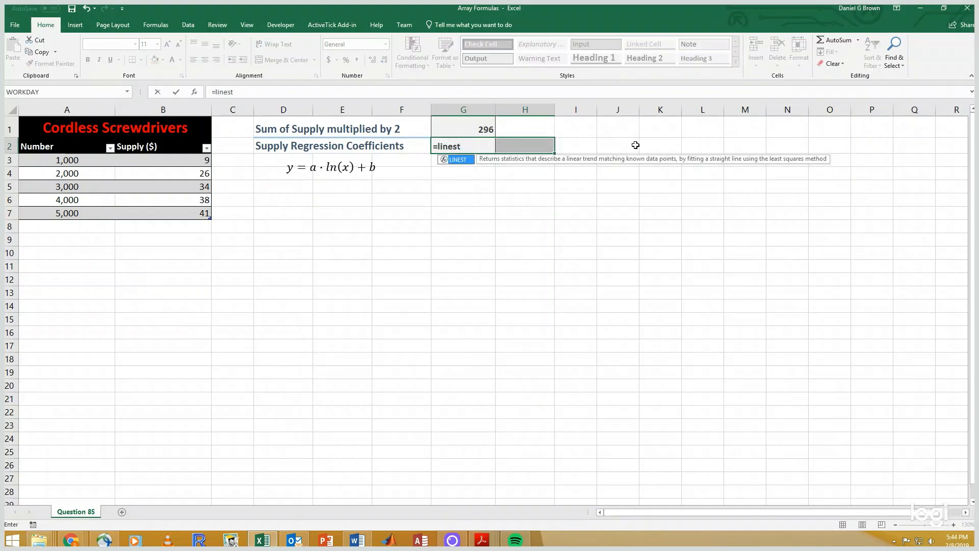
{"action": "type", "text": "("}
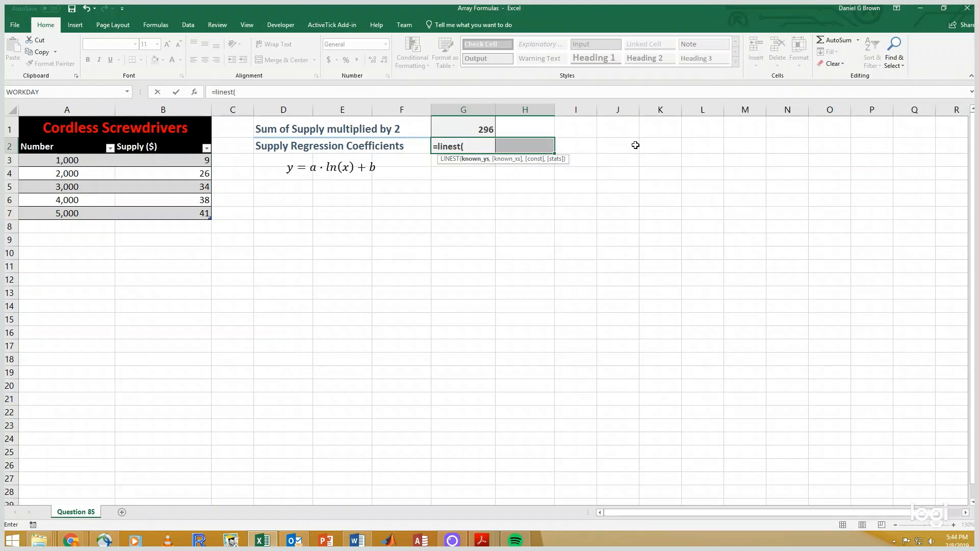
{"action": "left_click_drag", "start_coordinate": [162, 159], "coordinate": [162, 213]}
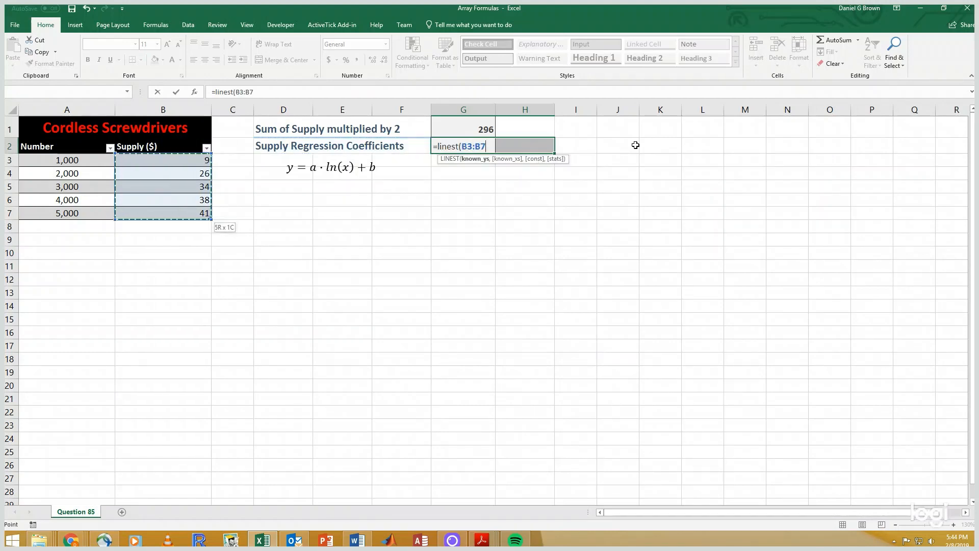
{"action": "type", "text": ",ln"}
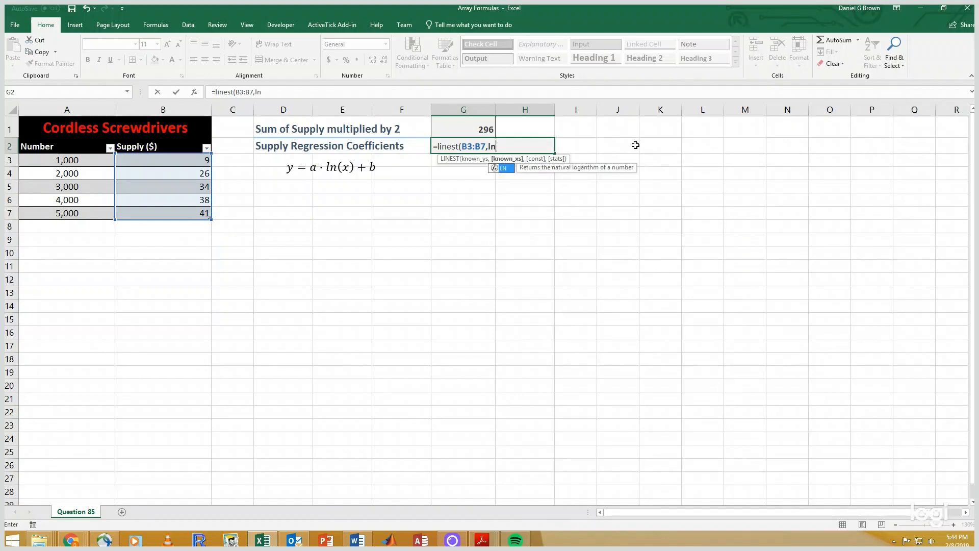
{"action": "left_click", "coordinate": [67, 159]}
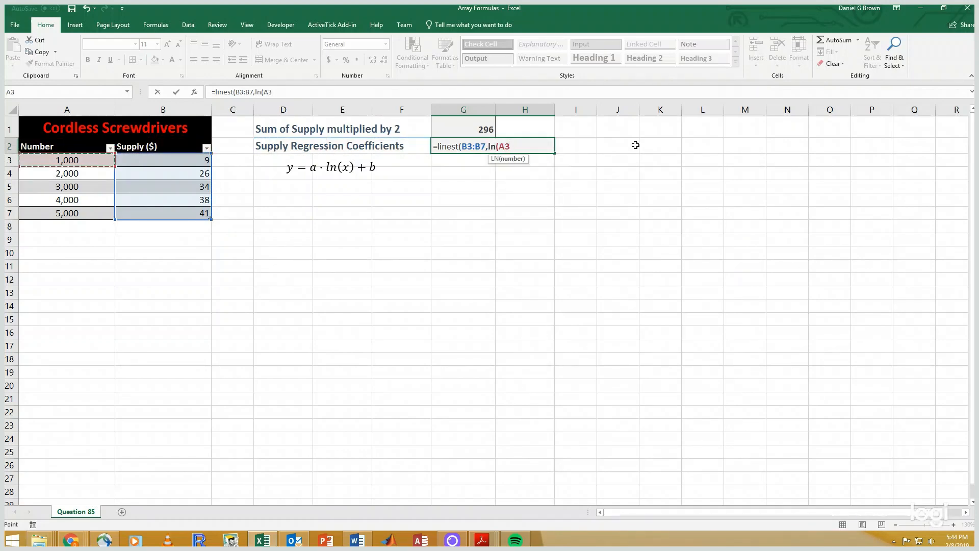
{"action": "left_click_drag", "start_coordinate": [67, 159], "coordinate": [67, 213]}
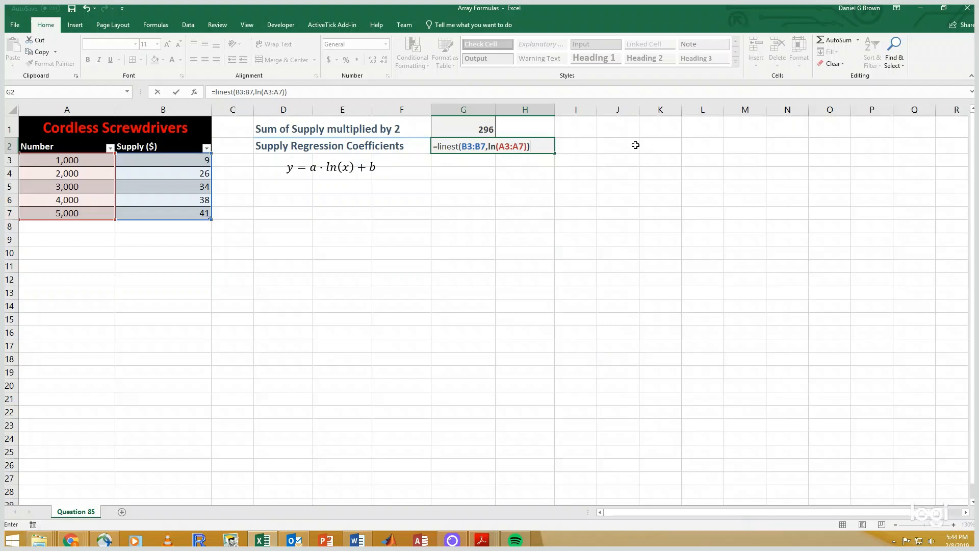
{"action": "key", "text": "ctrl+shift+enter"}
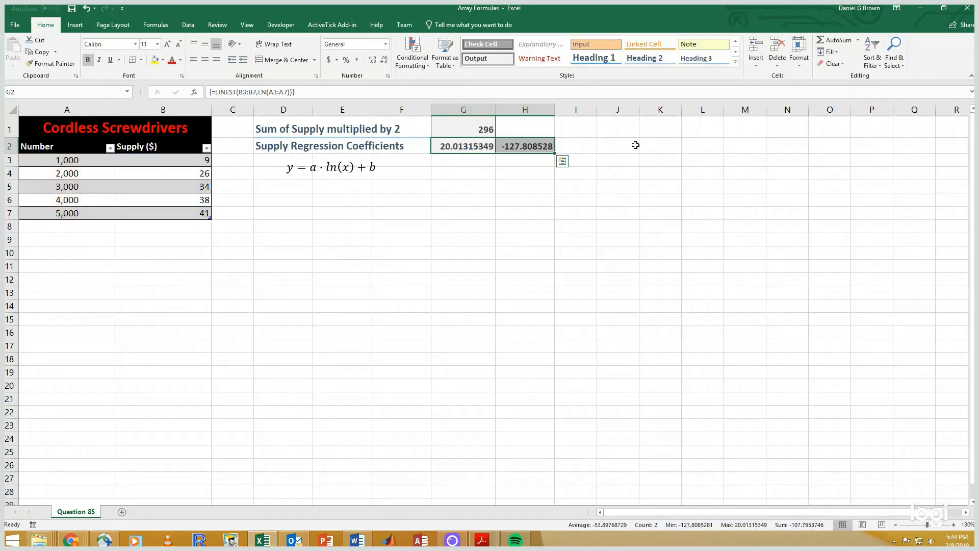